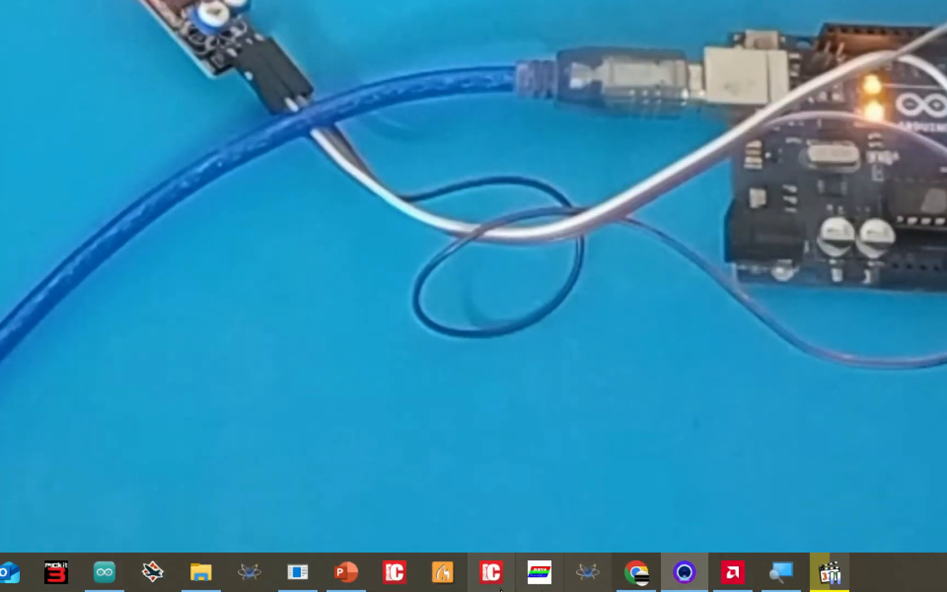
Start recording the camera feed of the obstacle sensor and Uno in Camo Studio Pro
click(103, 572)
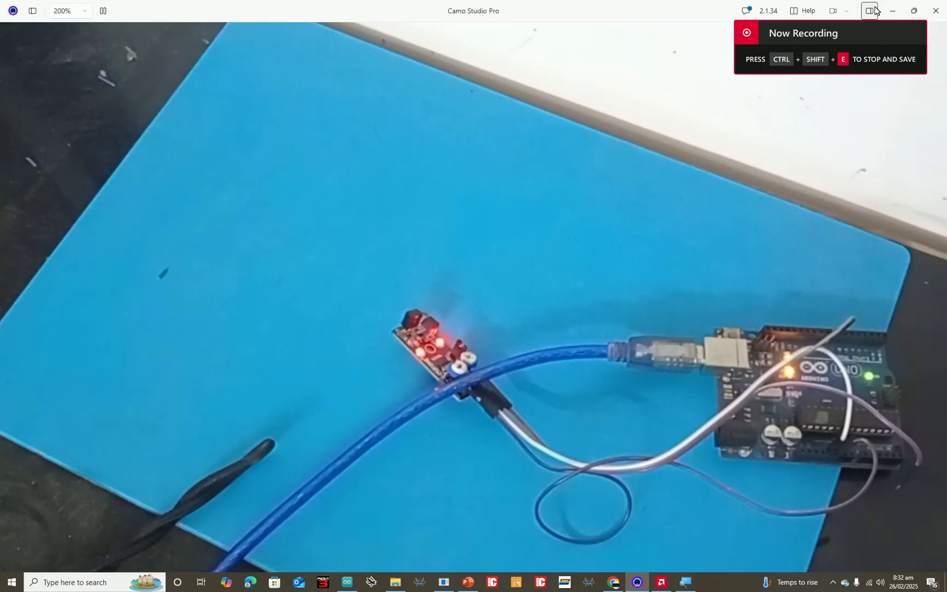
Bring the Arduino IDE window with sketch_feb26b to the front over the camera view
click(869, 11)
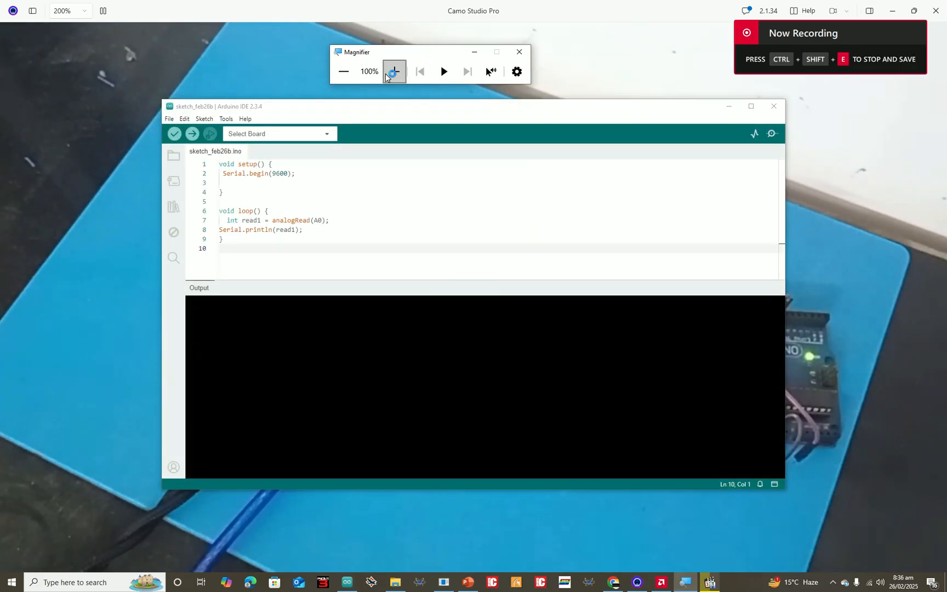
Save the sketch as 'obstacledetectionarduinoUNO'
click(393, 71)
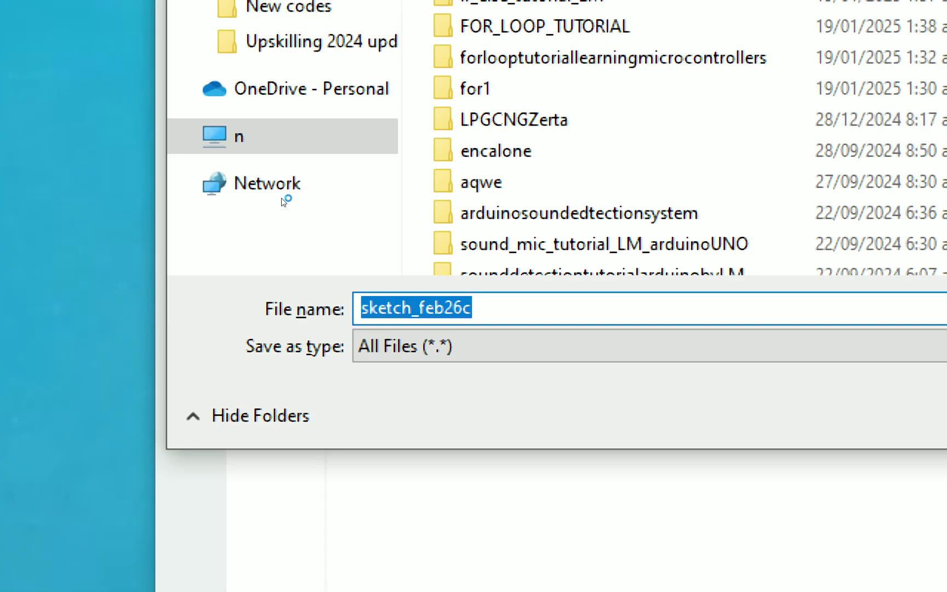
text(obsta)
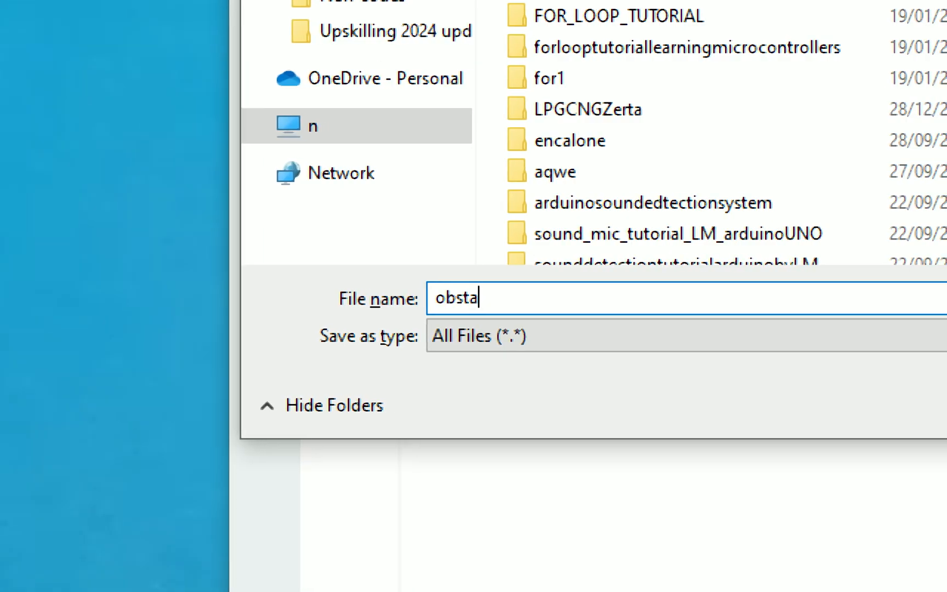
text(cledetecti)
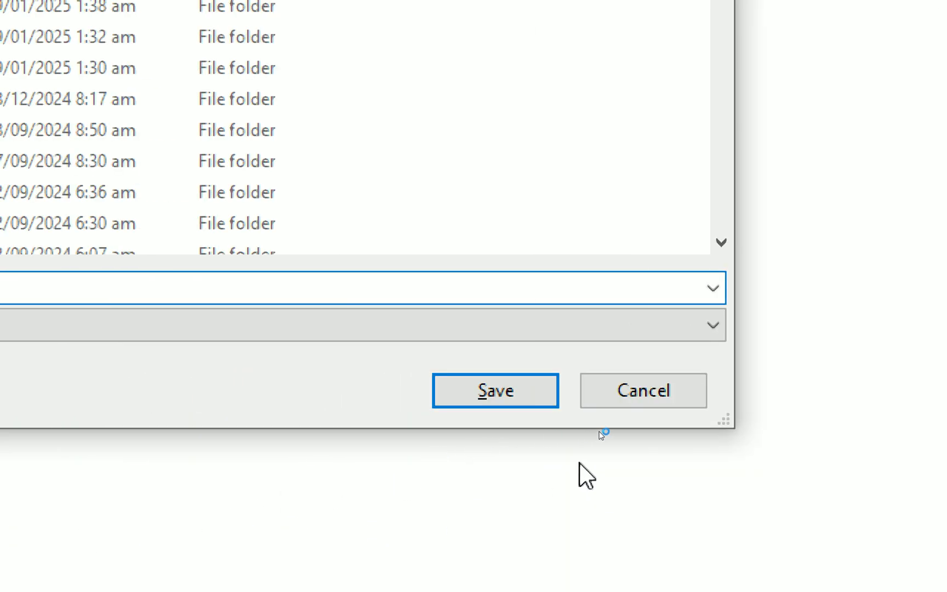
click(495, 390)
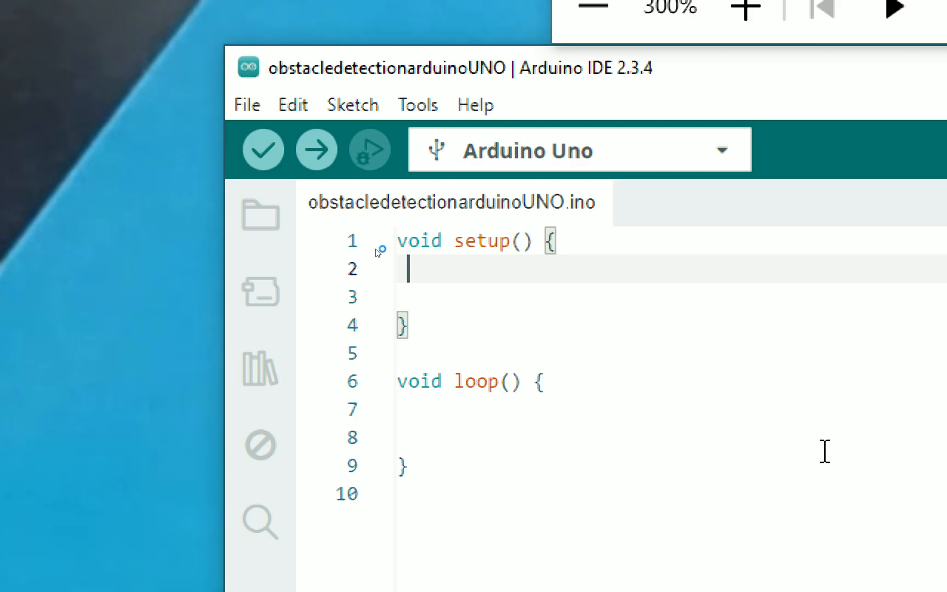
Type pinMode(7,INPUT); inside setup() to make pin 7 an input
text(pinMode)
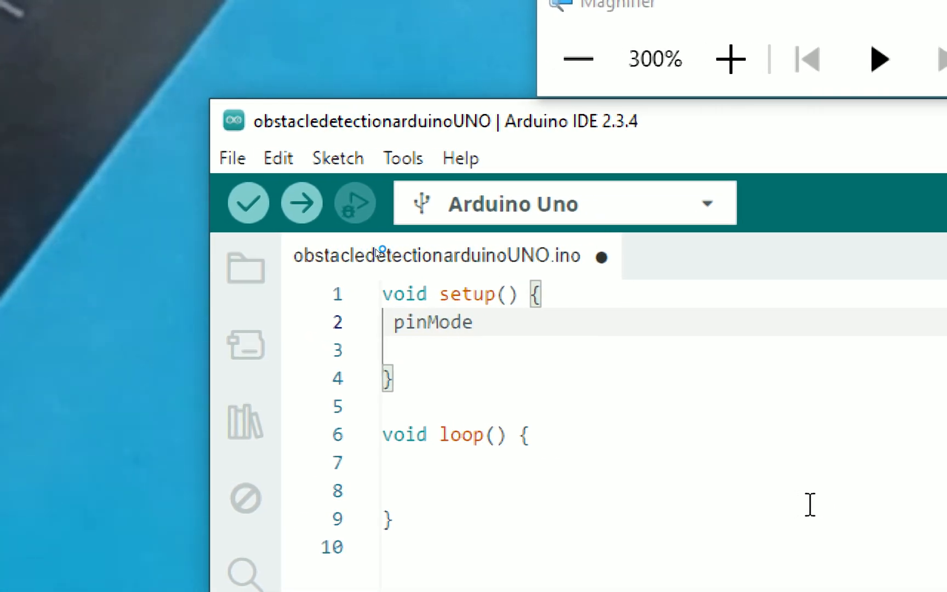
text((7,I)
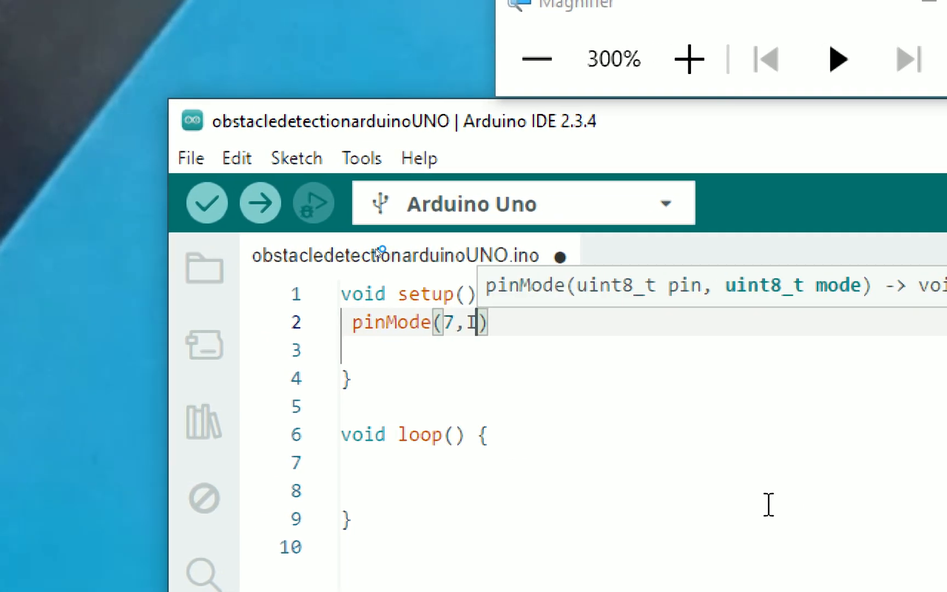
text(NPUT)
text(int)
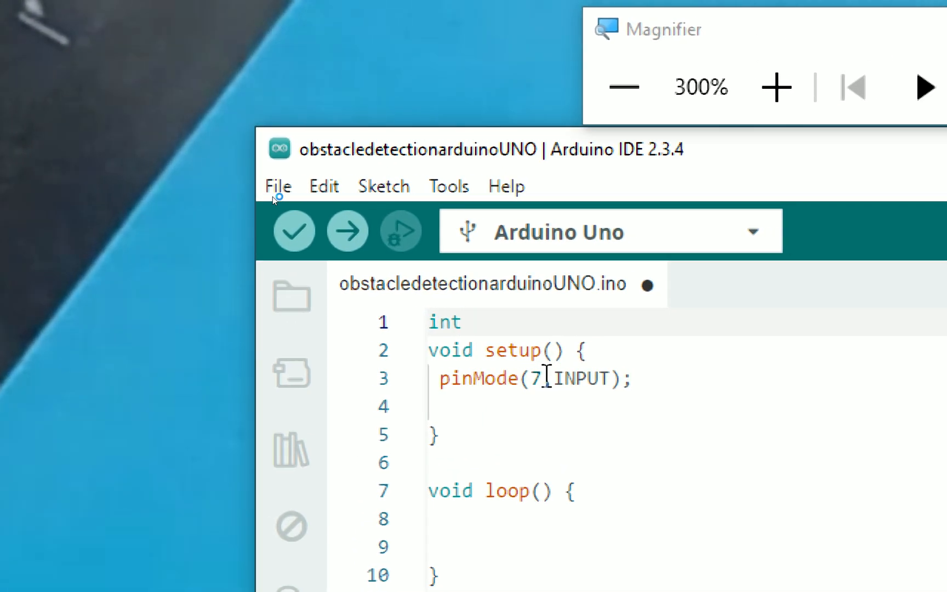
Declare int sens1, add sens1 = digitalRead(7) in loop, and begin the default-1 comment
text(se)
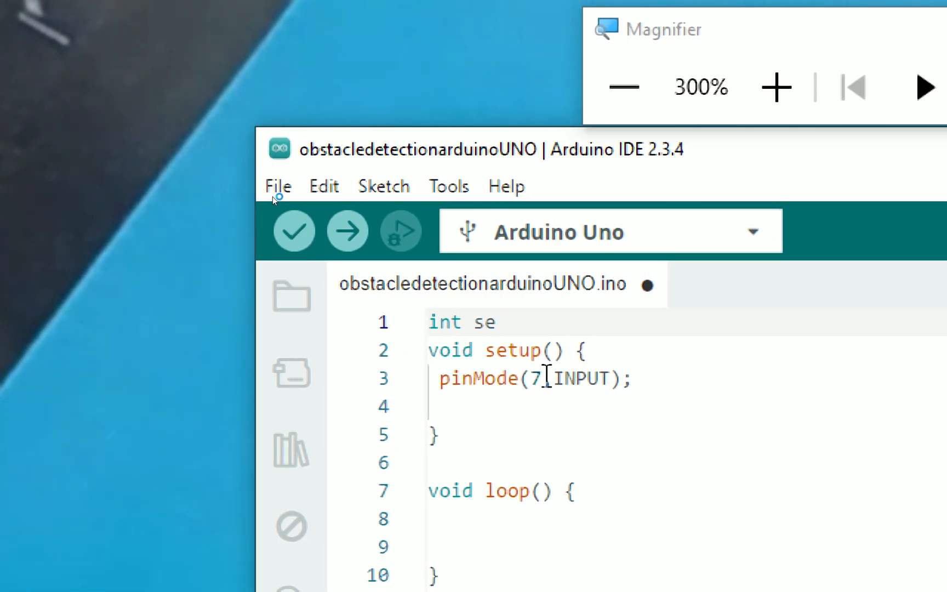
text(ns1;)
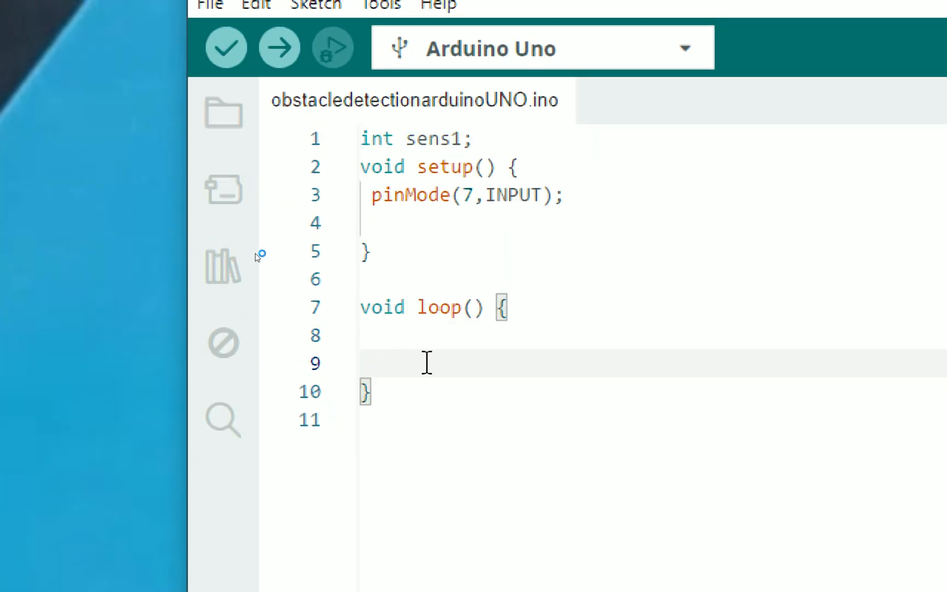
text(sens1)
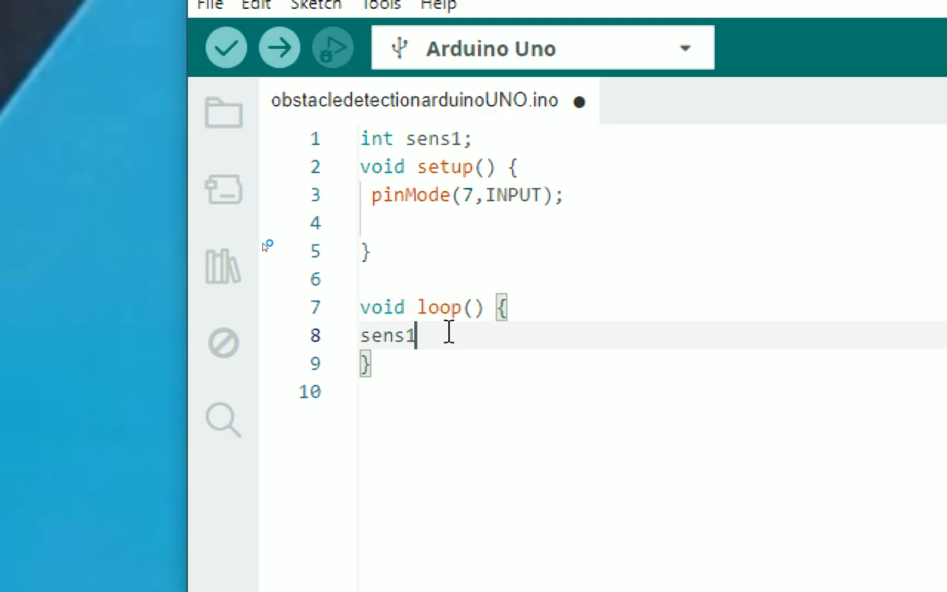
text(=)
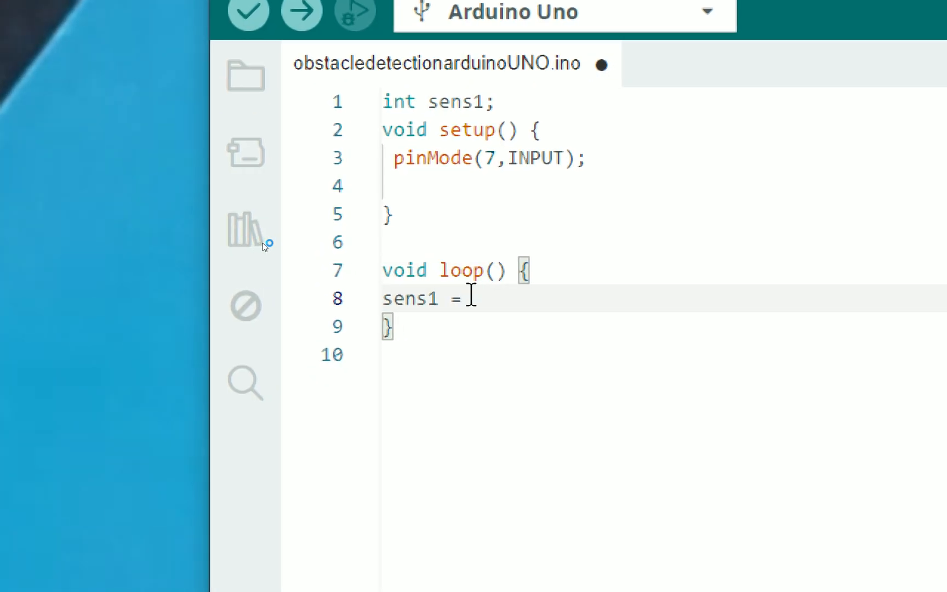
text(digitalRead)
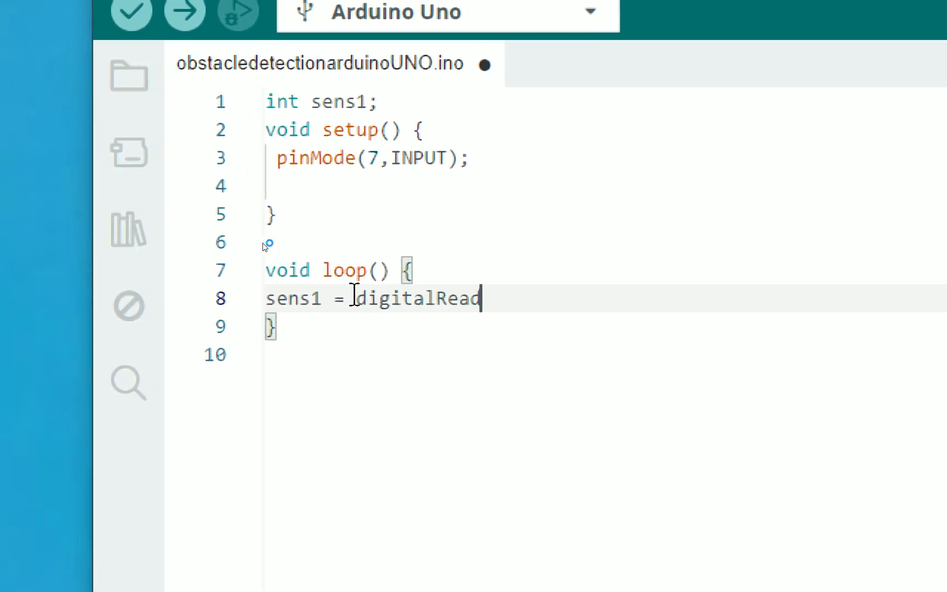
text(())
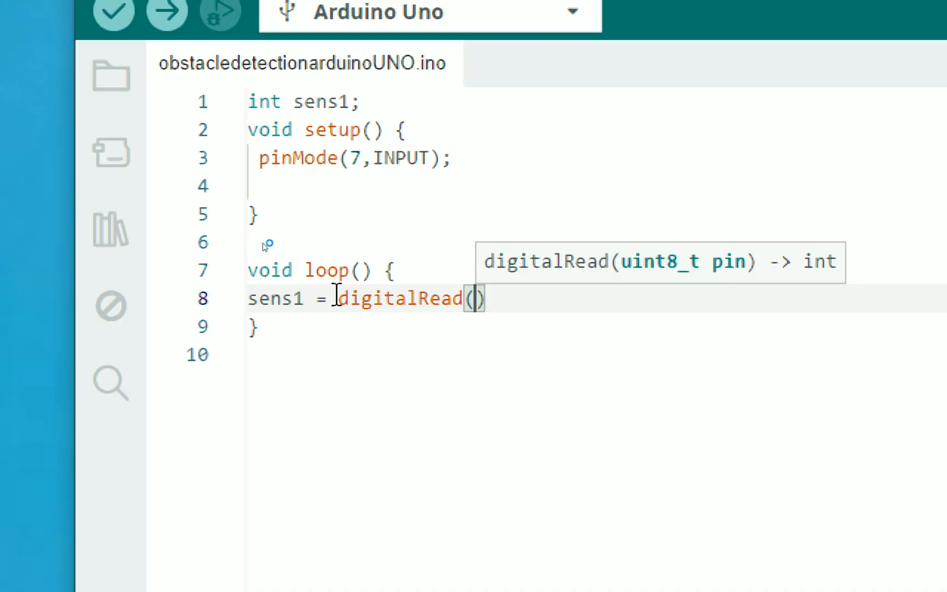
text(7)
click(597, 158)
text( // By de)
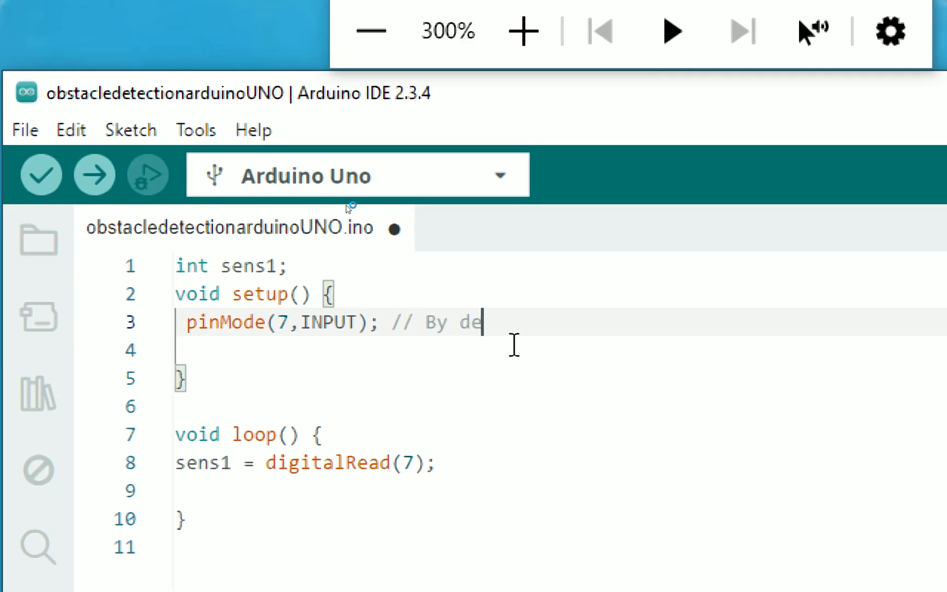
text(fault sends 1)
click(560, 349)
text(// This means sends 0 w)
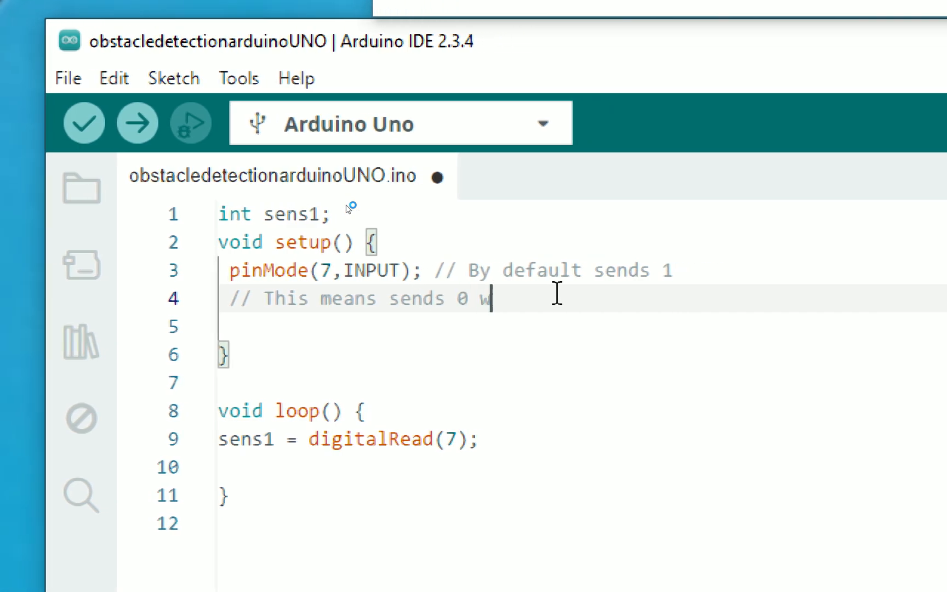
Finish the comments: sends 1 by default, 0 when an obstacle is detected
text(hen obstacle is detected)
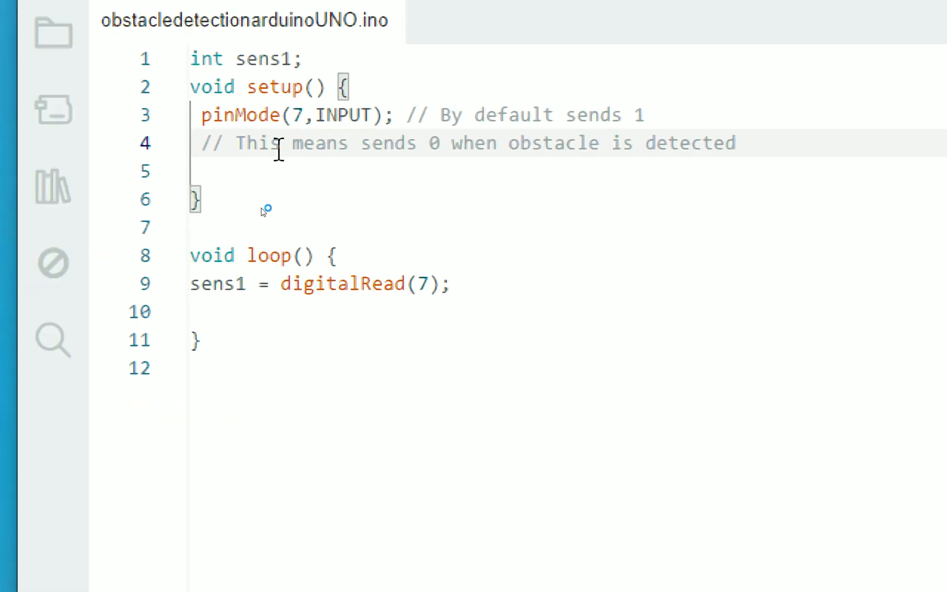
double_click(257, 114)
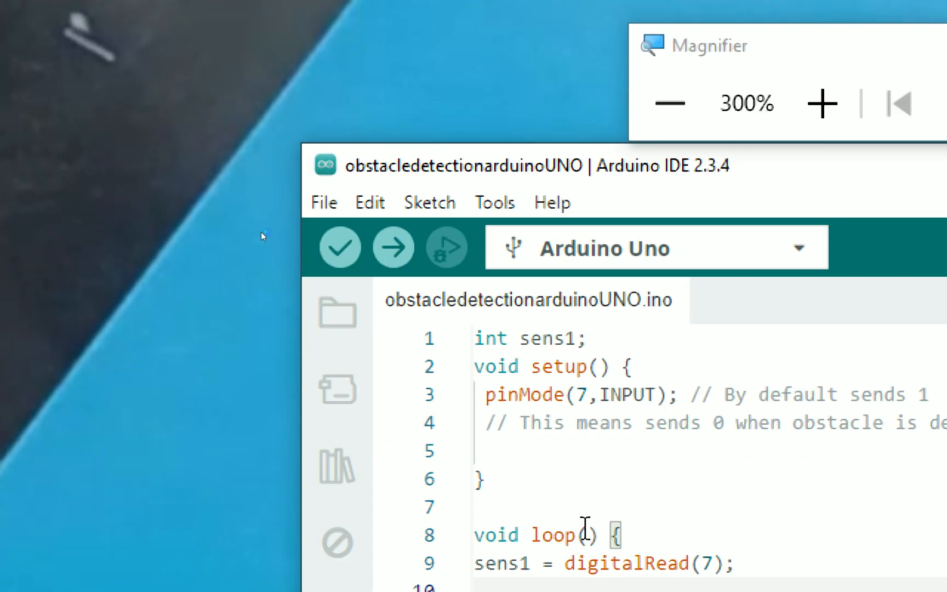
Add a new line below the comments in setup and start typing Serial.begin
click(393, 247)
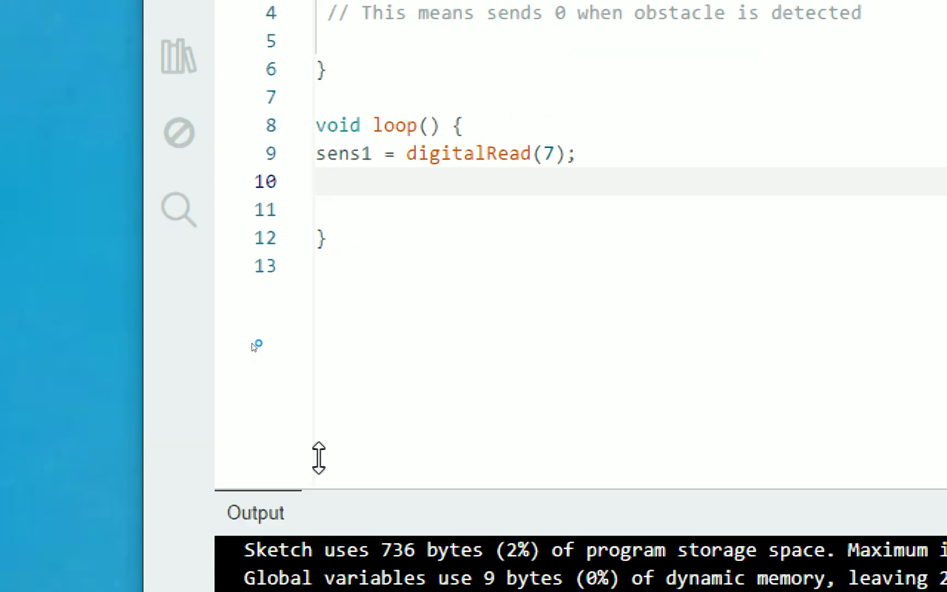
scroll(up, 3)
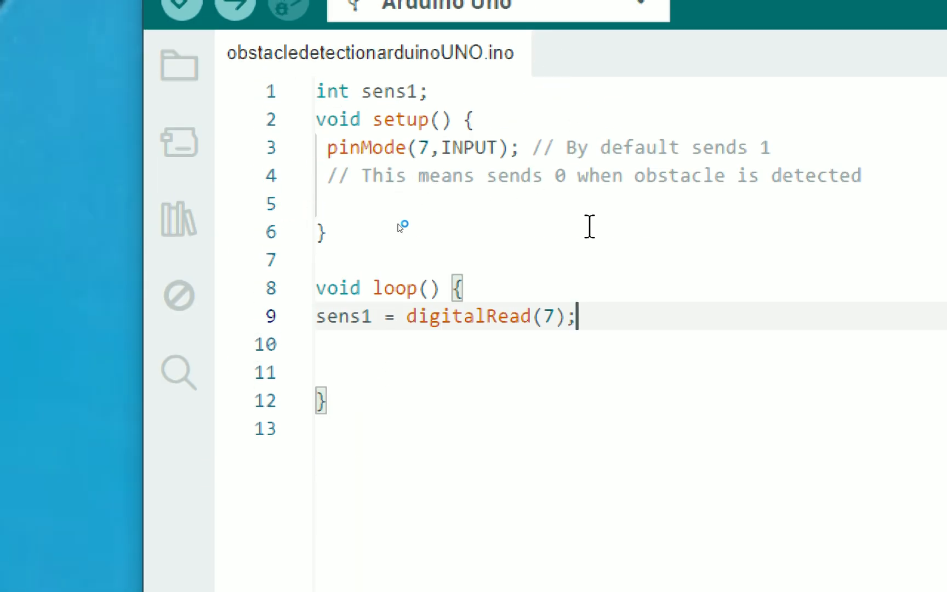
key(enter)
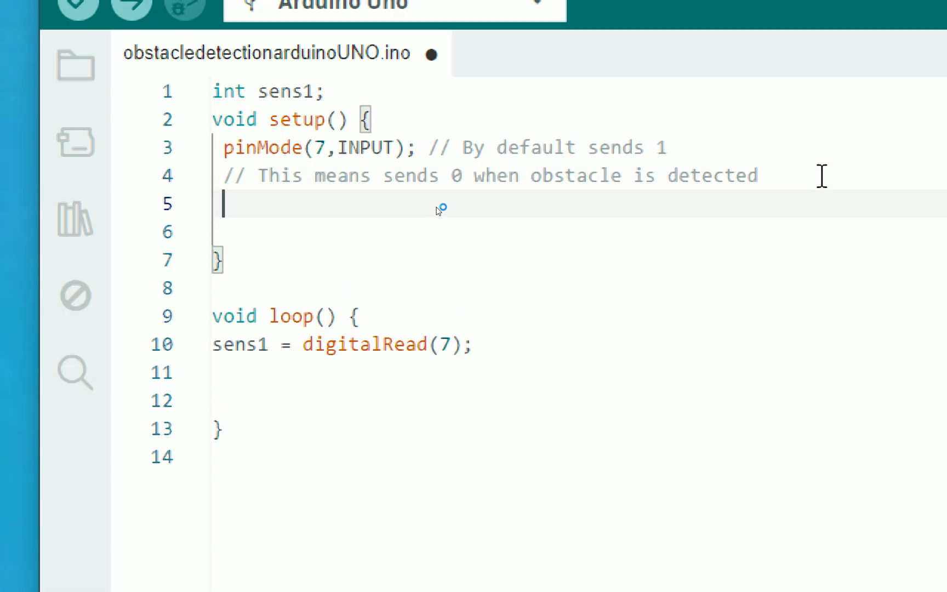
text(Ser)
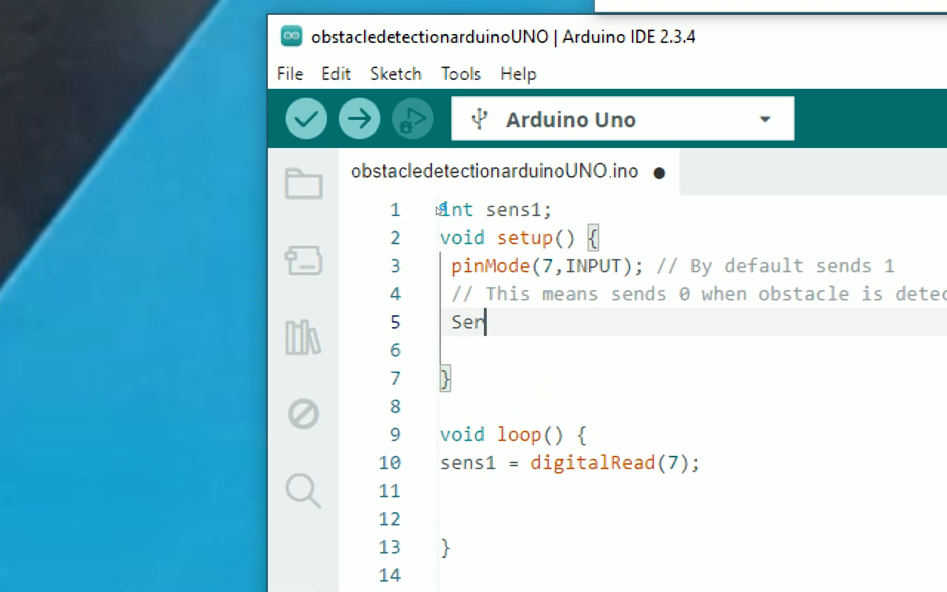
text(ia.)
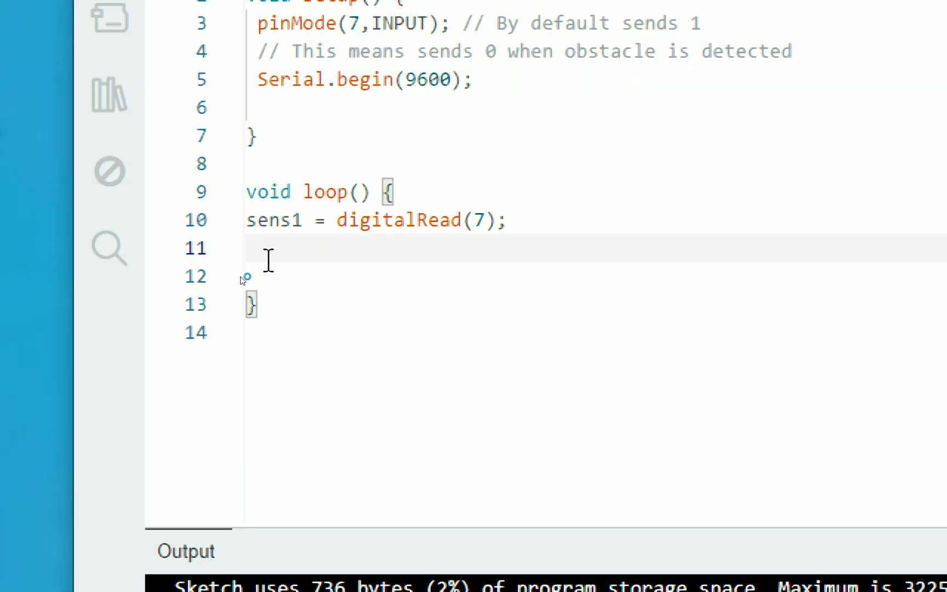
Type Serial.println(sens1); in loop right after the digitalRead line
text(Se)
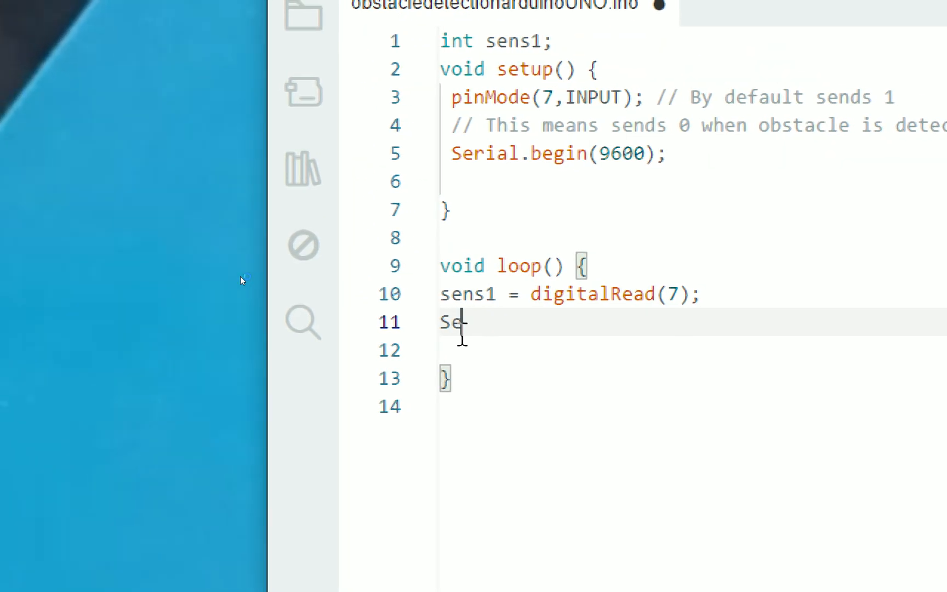
text(rial.println()
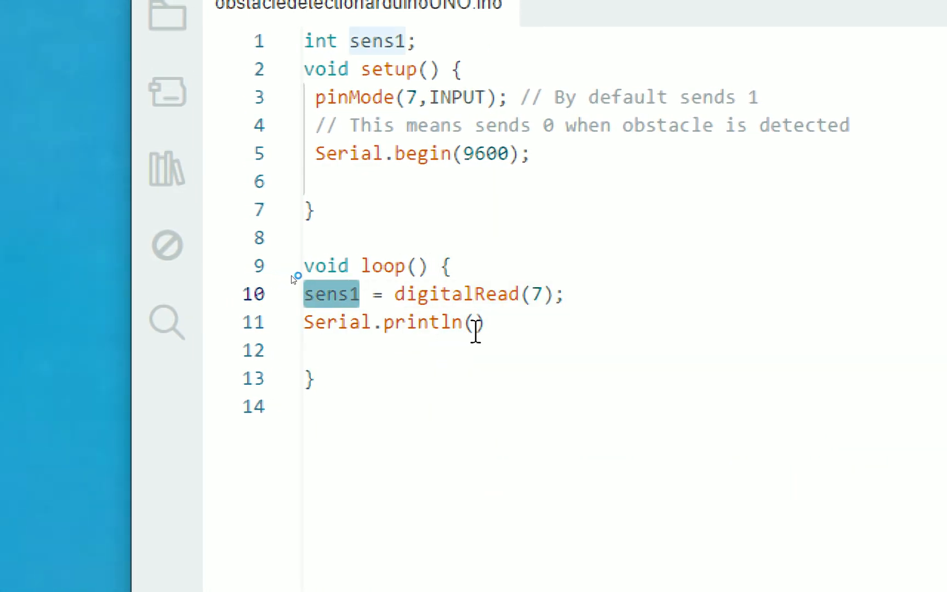
text(sens1)
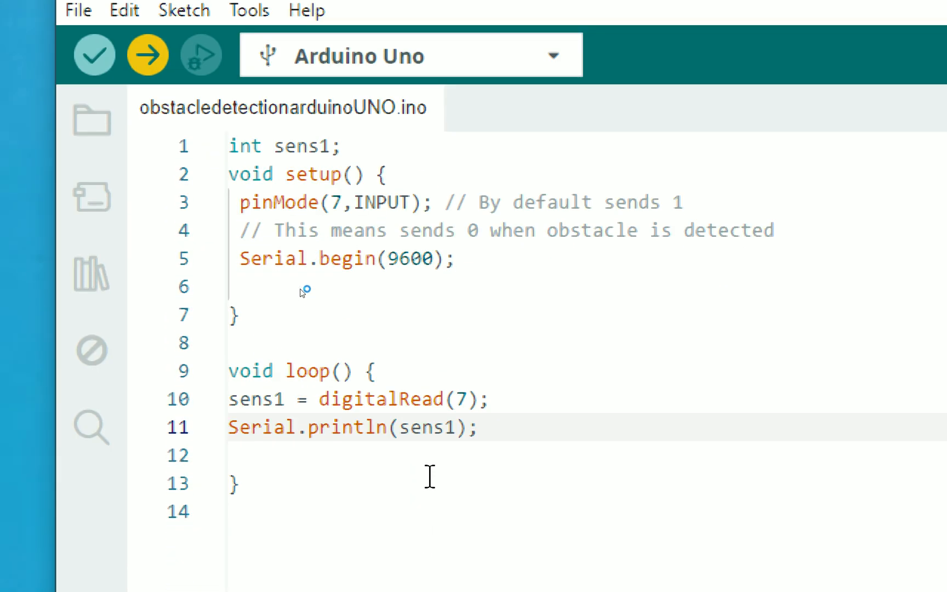
Upload the sketch to the Uno and open the Serial Monitor from Tools
click(146, 54)
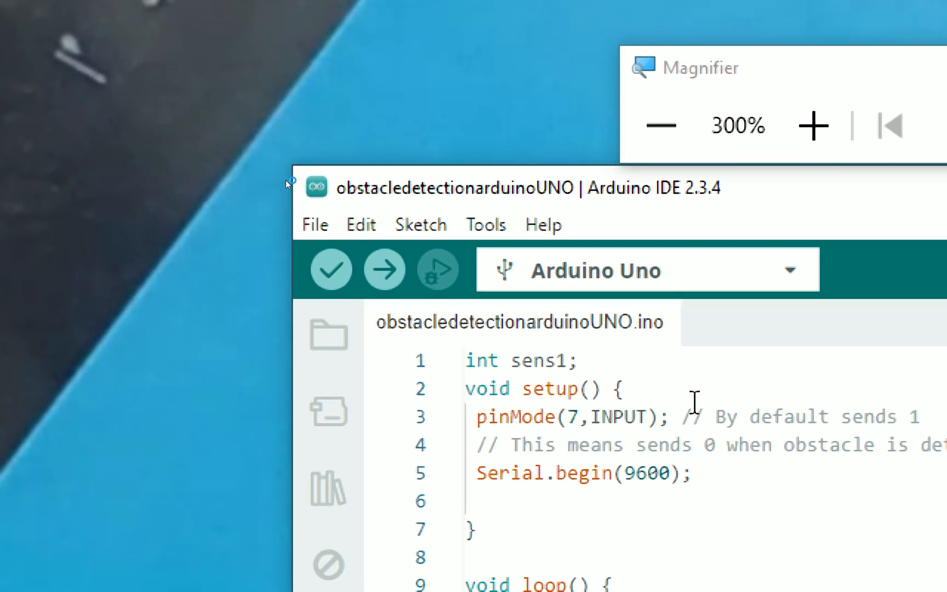
click(486, 224)
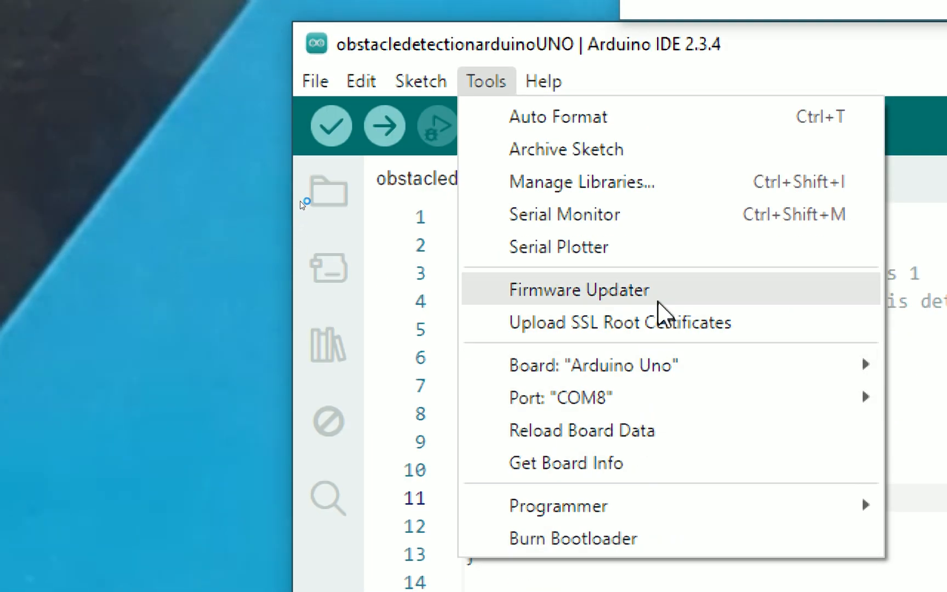
click(563, 215)
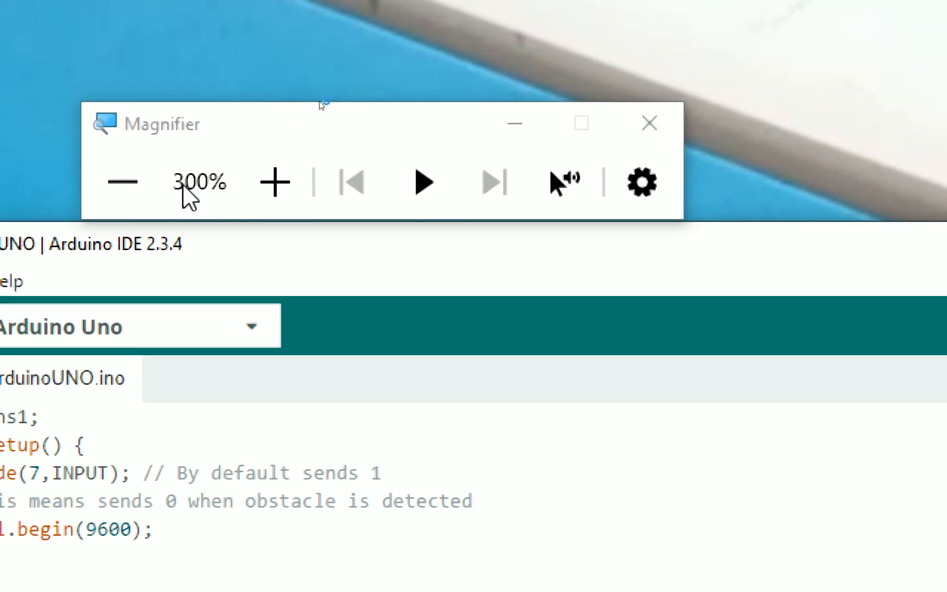
Click into the editor while the Serial Monitor streams 1s from pin 7
click(122, 182)
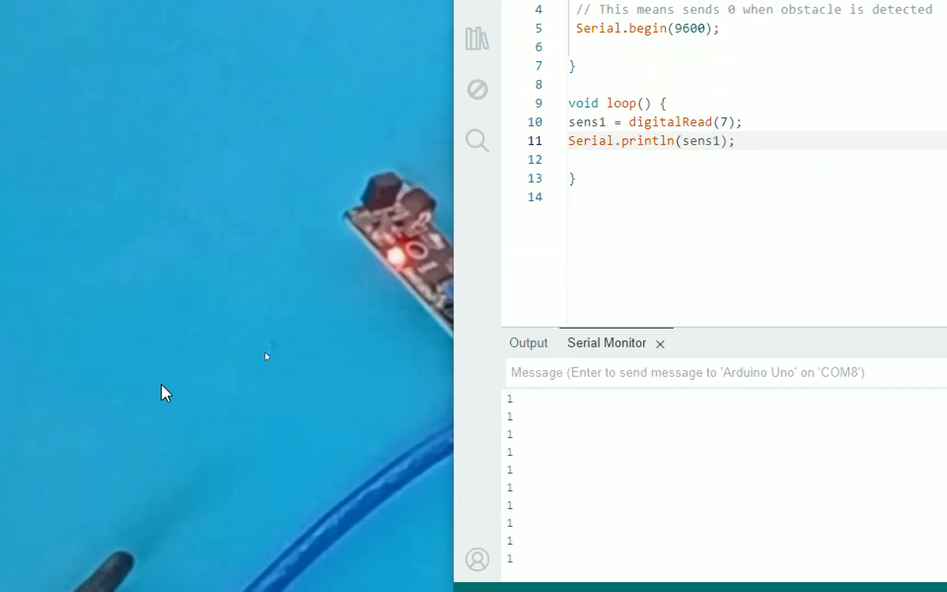
mouse_move(399, 447)
text(if(sens1 ==)
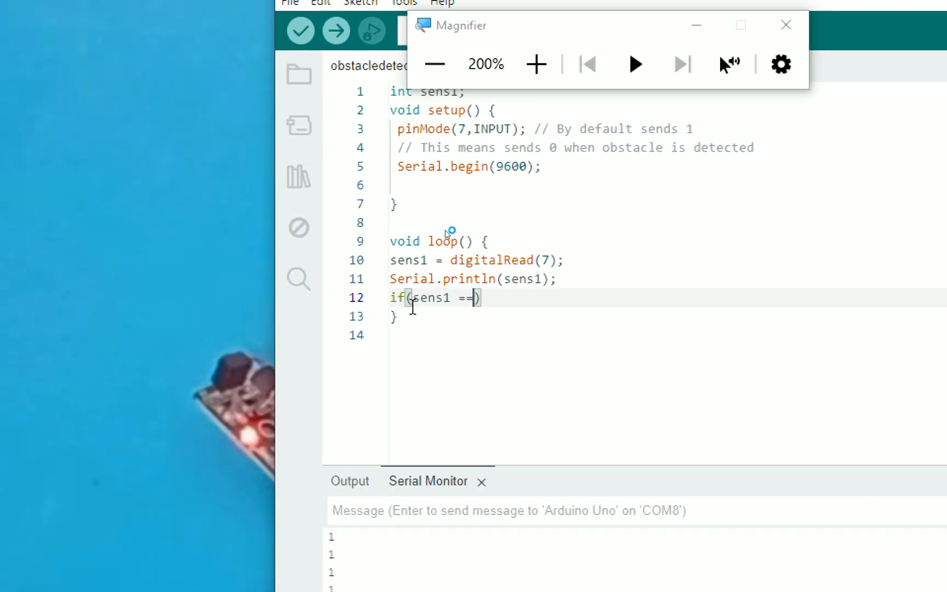
Add an if (sens1 == 0) block whose Serial.println prints "Obstacle detected"
text(0)
text({)
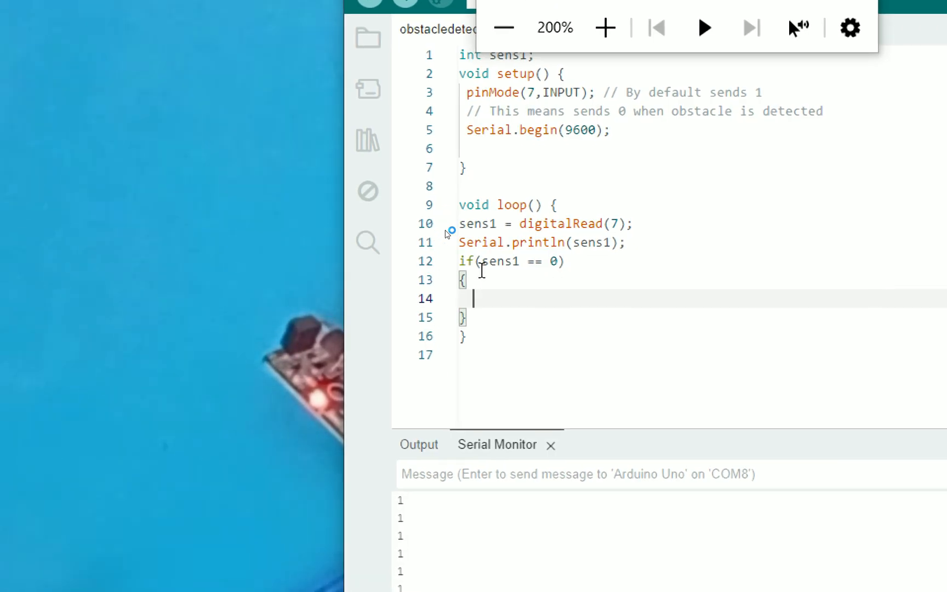
mouse_move(444, 243)
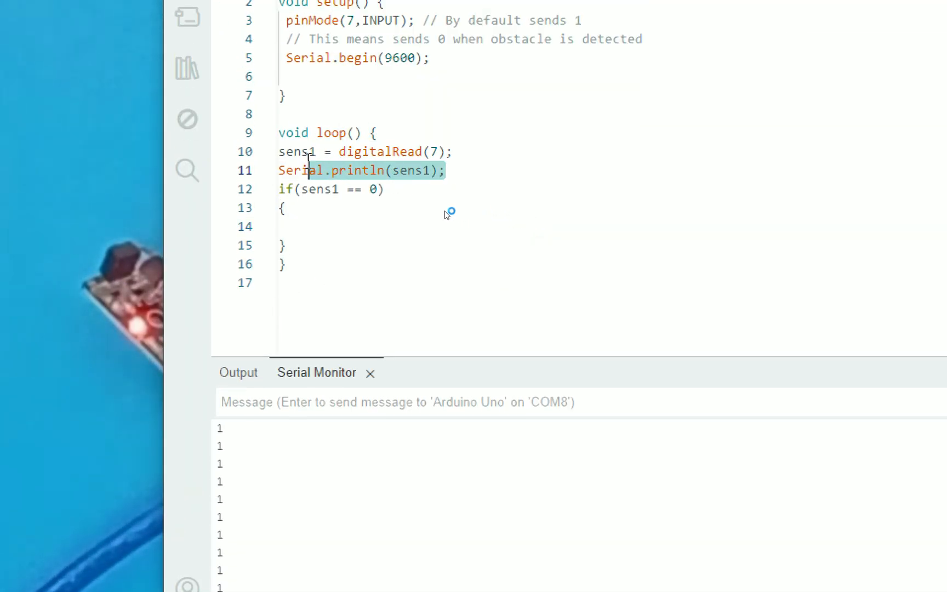
text(Serial.println(sens1);)
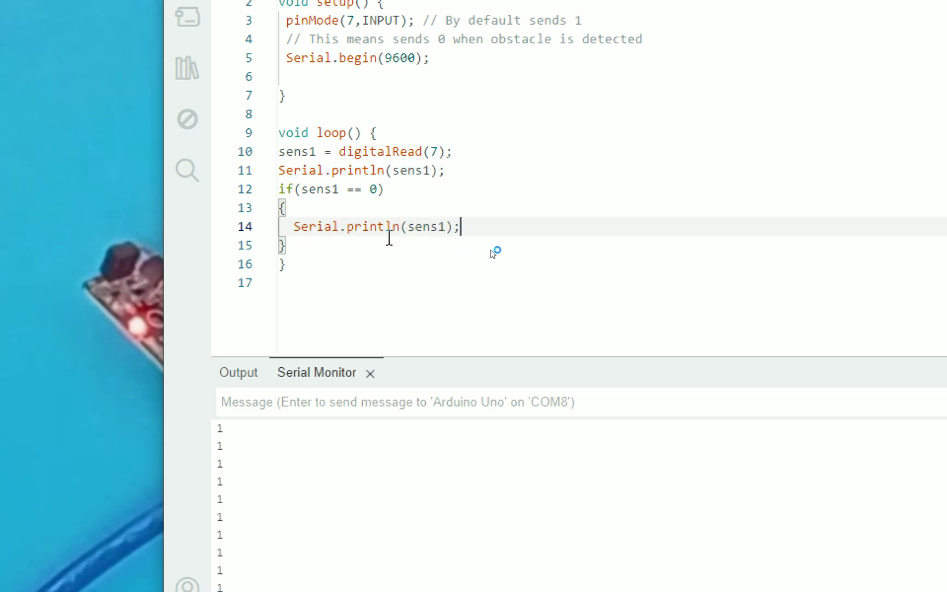
double_click(425, 227)
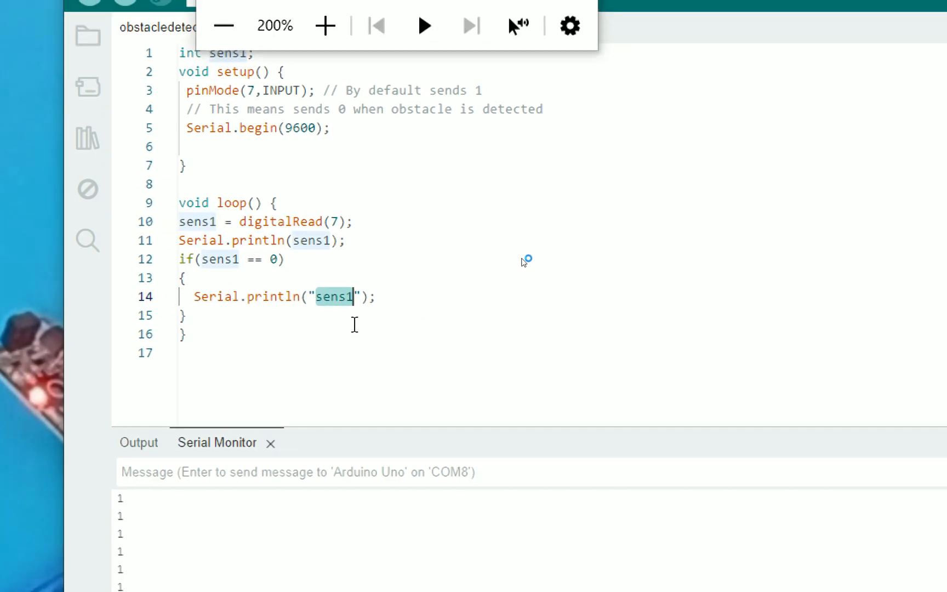
text(D)
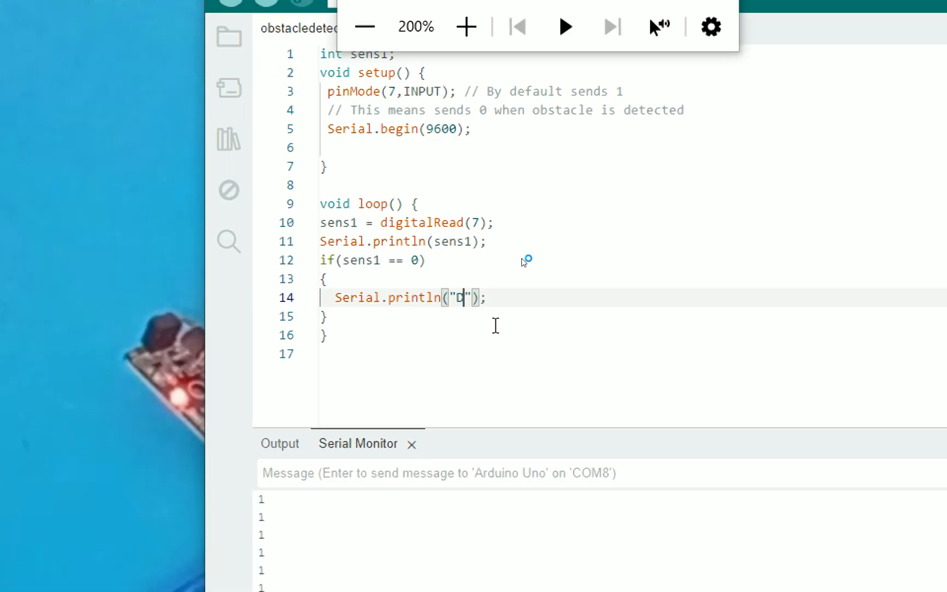
text(Obstacl)
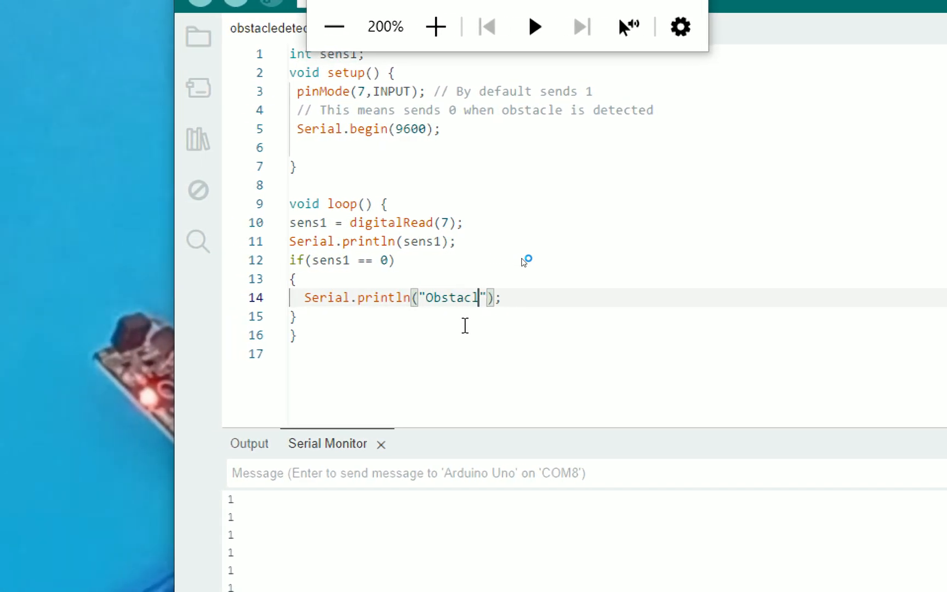
text(e detecte)
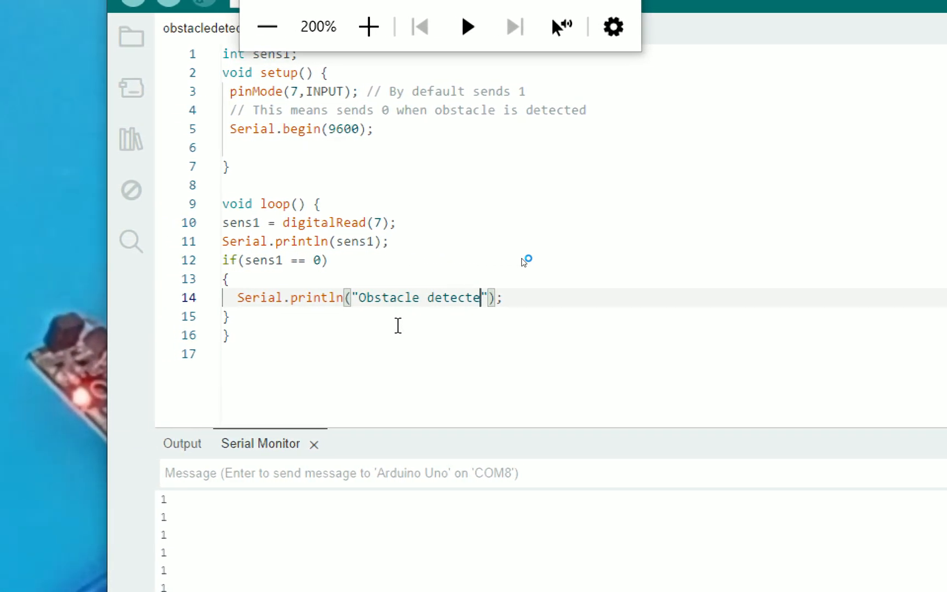
text(d)
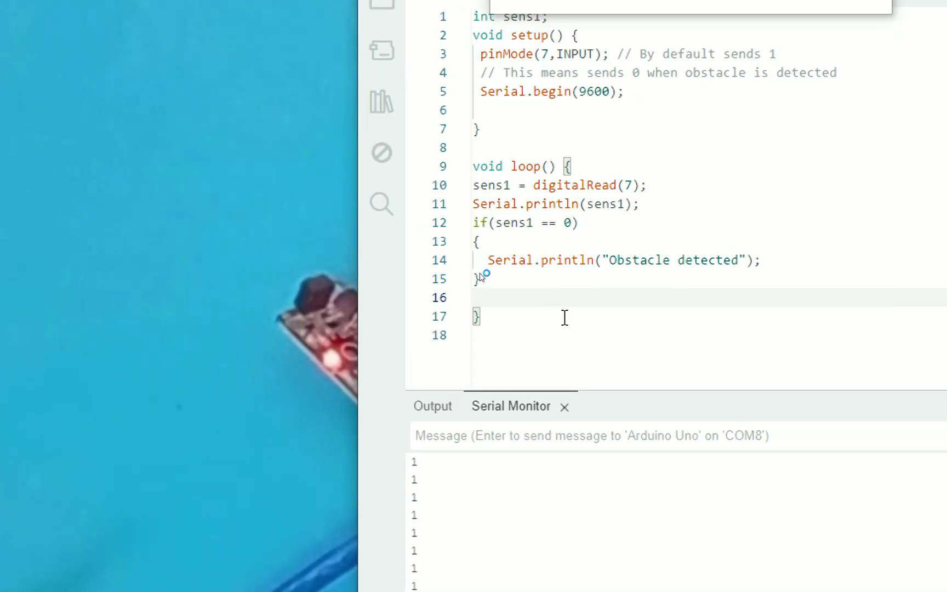
Replace the raw sens1 print with an else branch printing "Normal", then upload to the Uno
text(else)
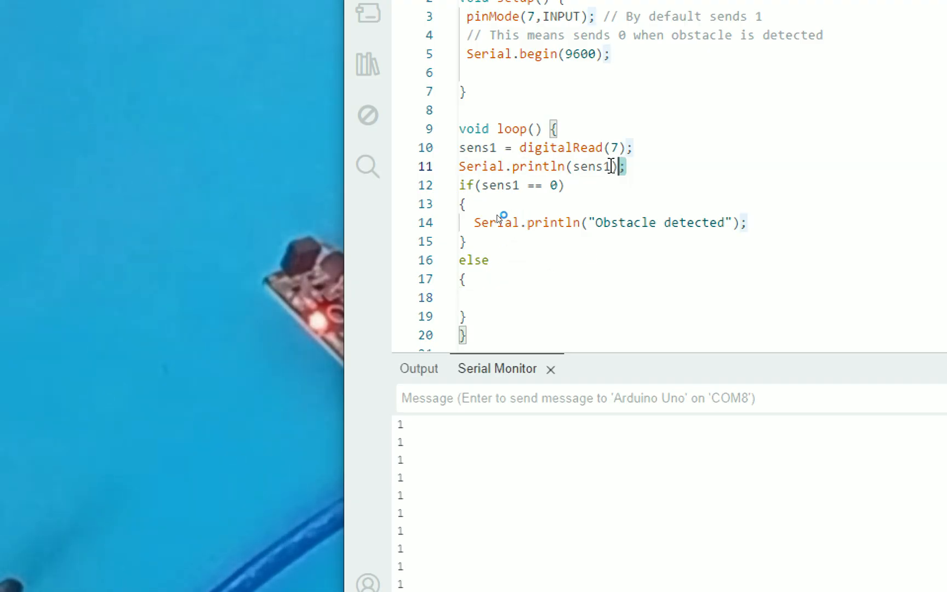
key(ctrl+shift+k)
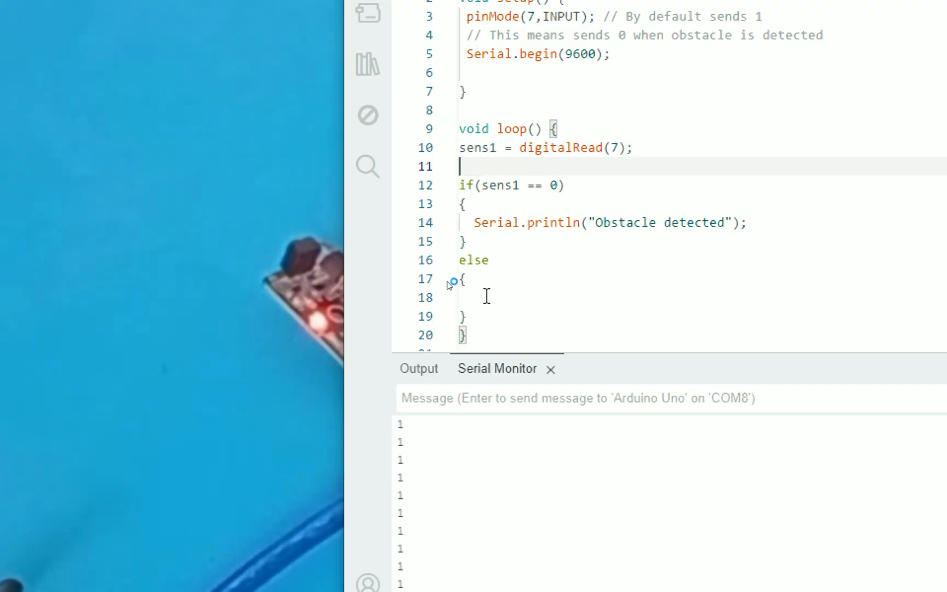
text(Serial.println(sens1);)
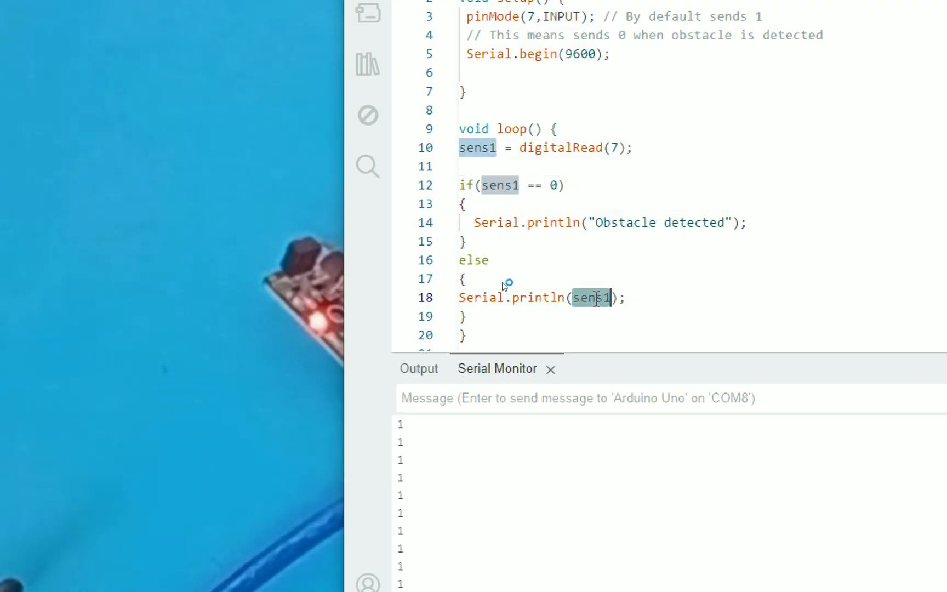
text("Normal")
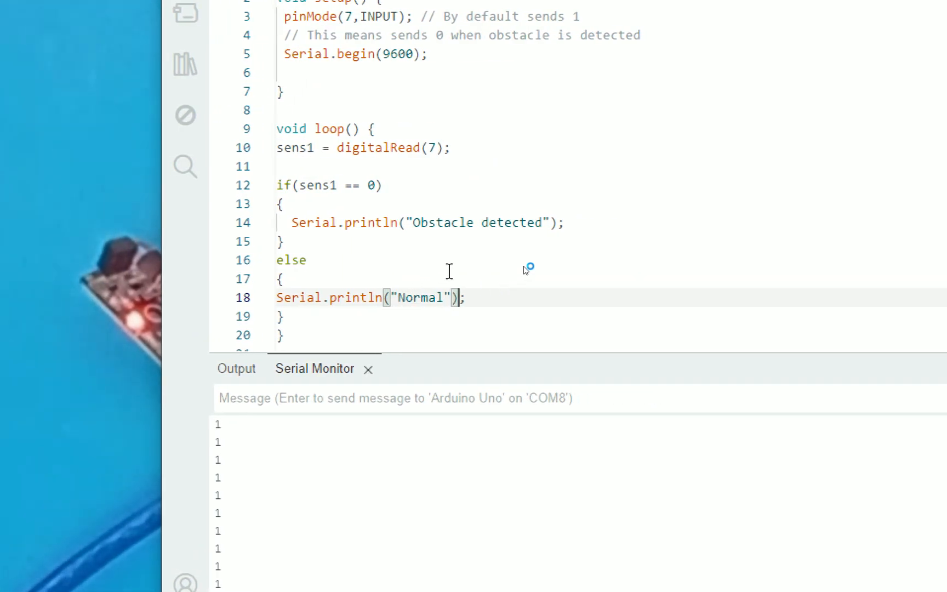
mouse_move(538, 289)
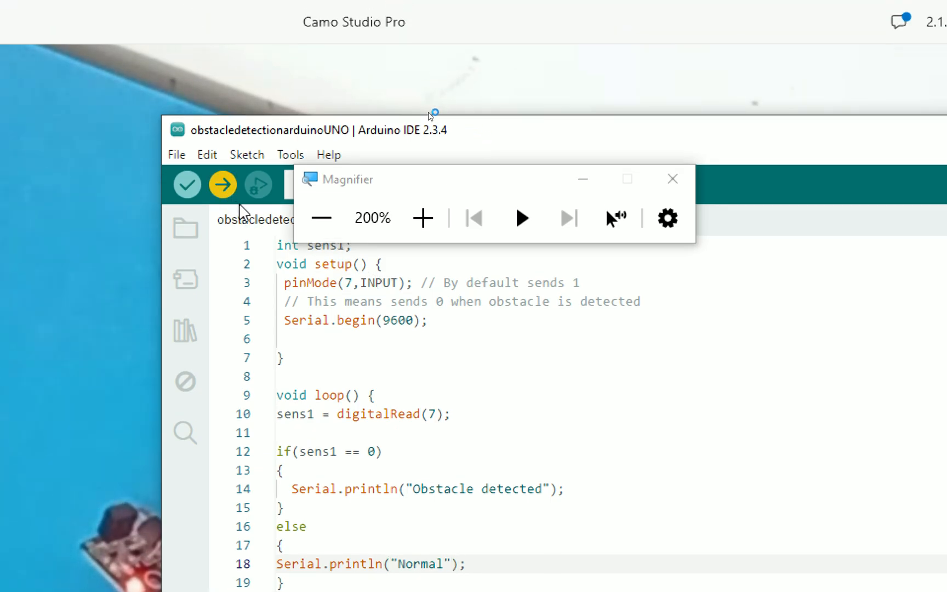
click(221, 185)
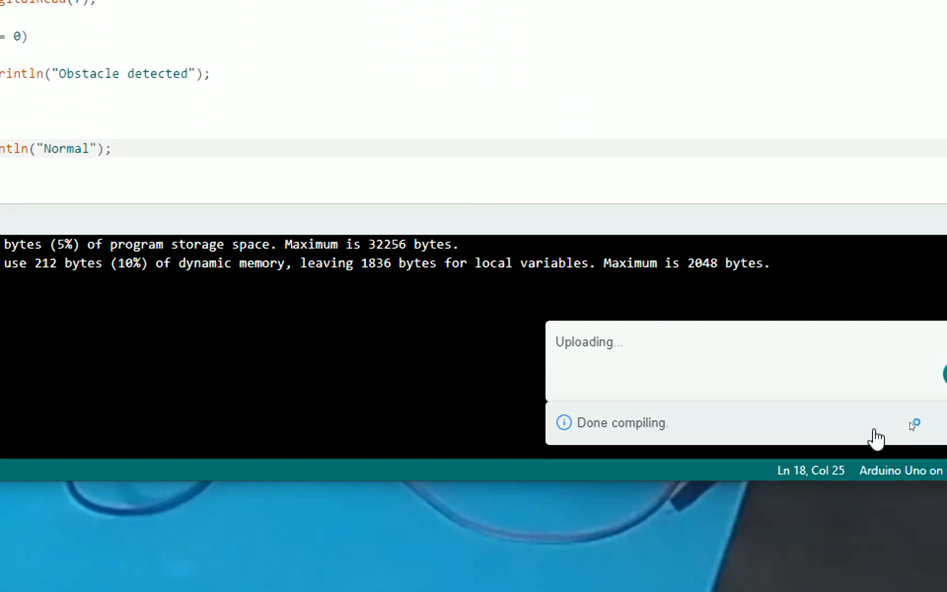